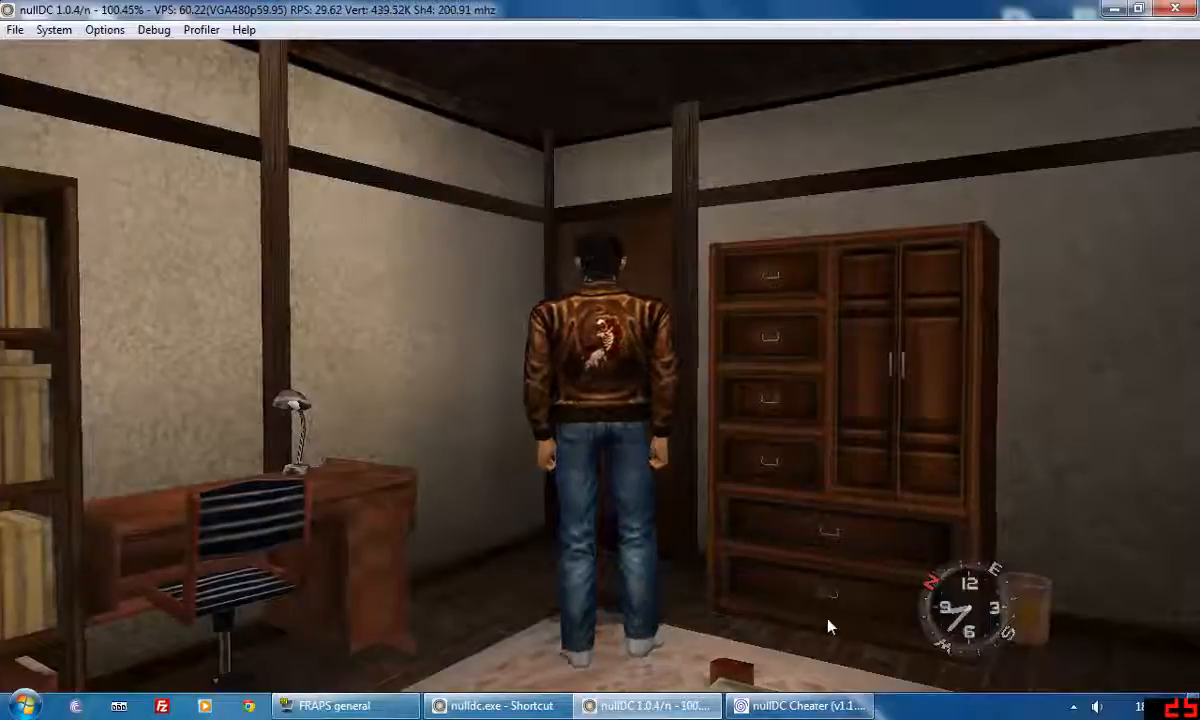
Activate the trainer for Shenmue via 'Trainer ist aus' and return to the game
{"action": "left_click", "coordinate": [800, 704]}
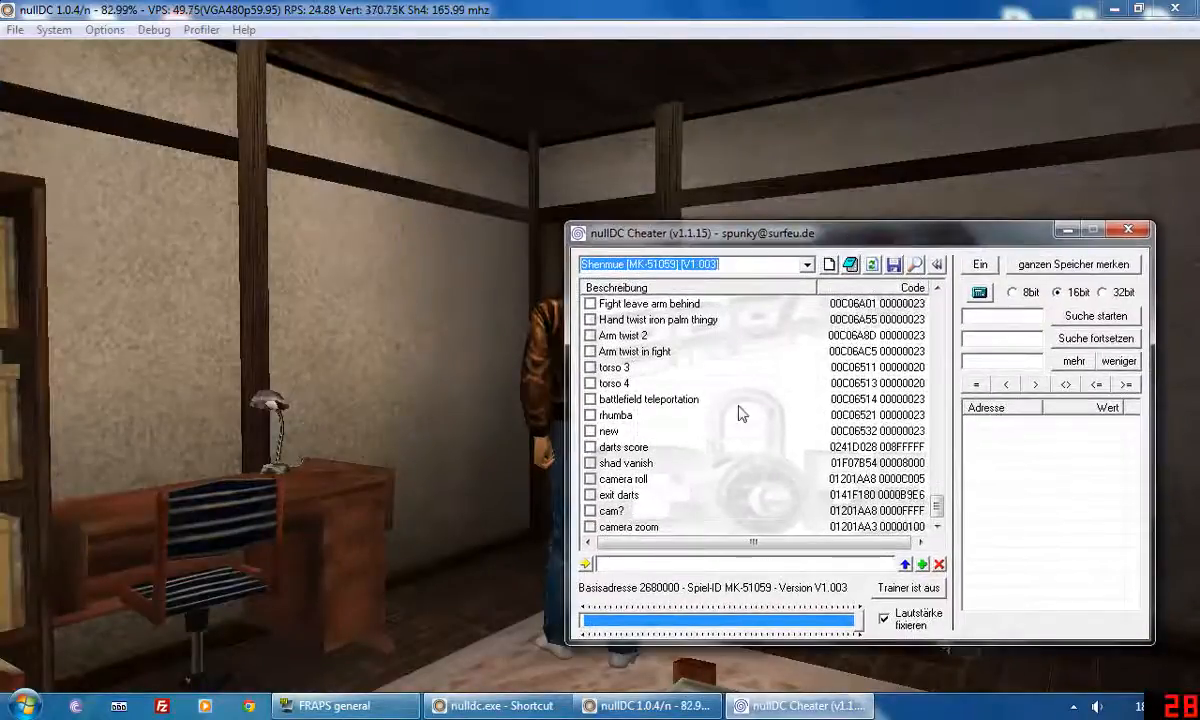
{"action": "mouse_move", "coordinate": [772, 498]}
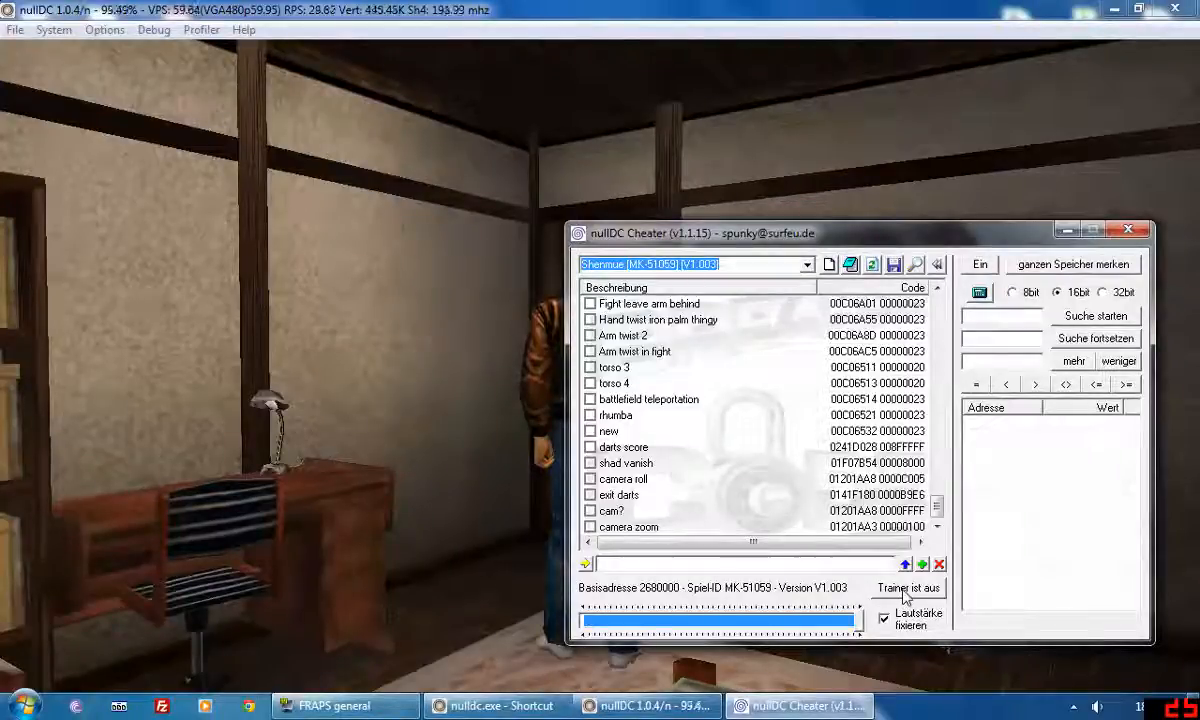
{"action": "left_click", "coordinate": [908, 588]}
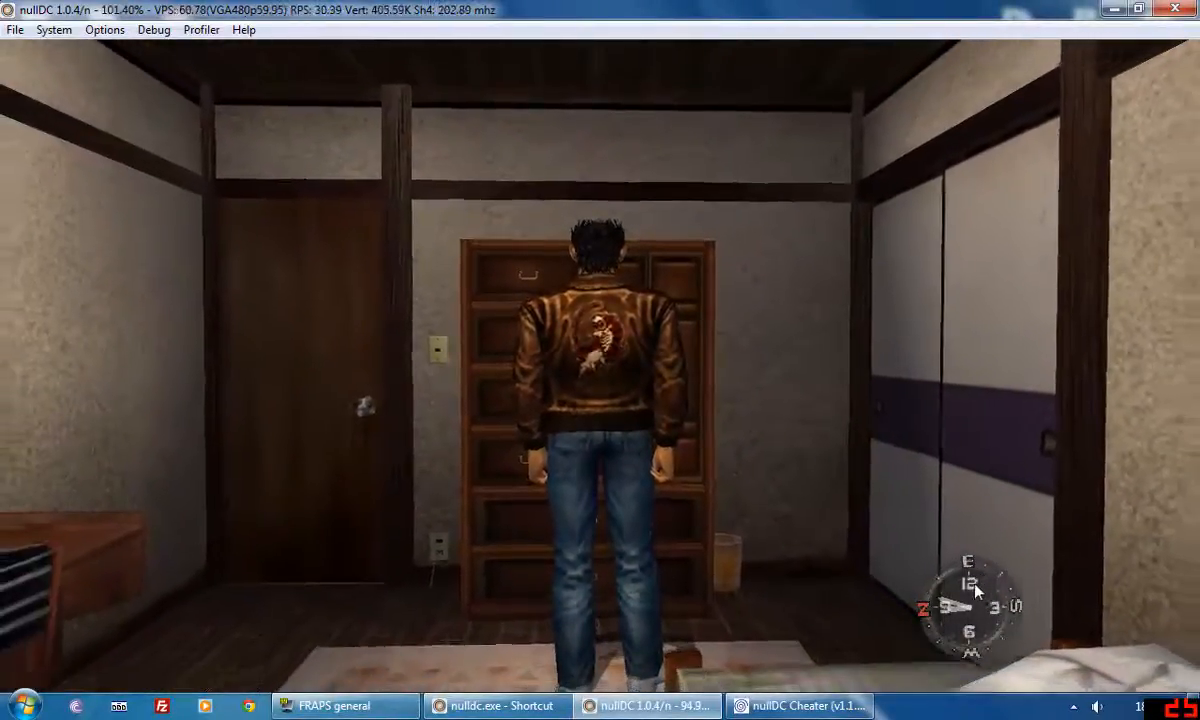
Restore the cheater window and choose 16bit as the memory search value size
{"action": "left_click", "coordinate": [800, 704]}
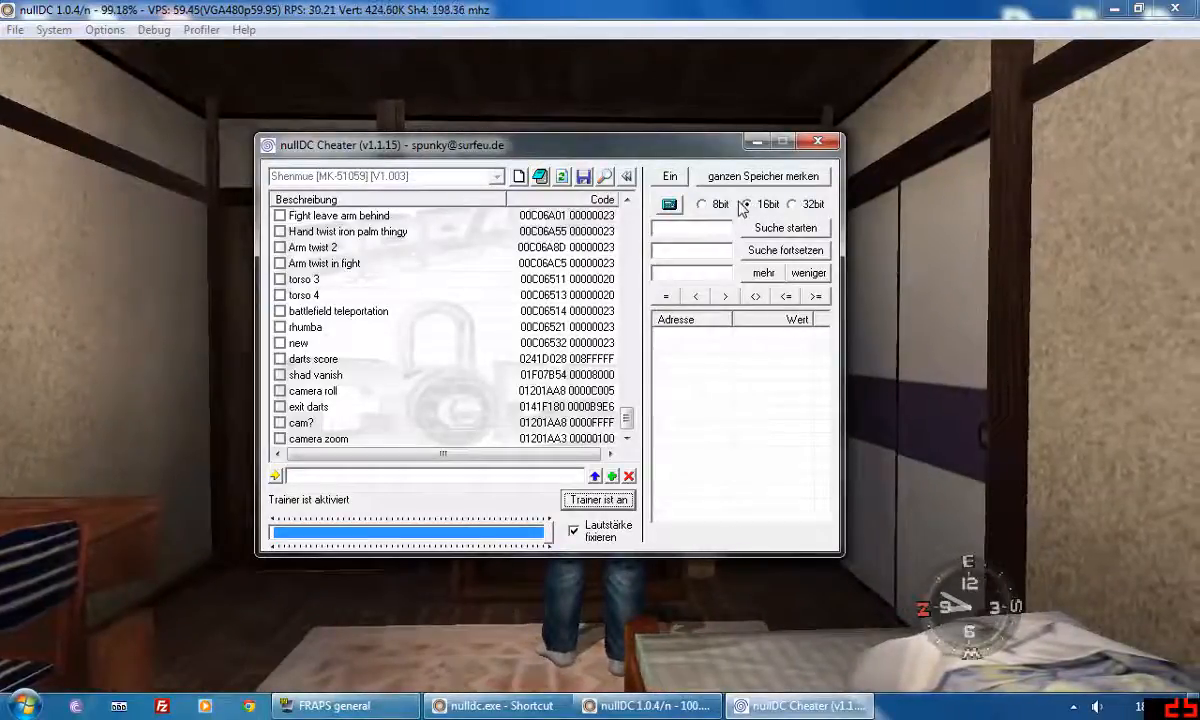
{"action": "left_click", "coordinate": [744, 204]}
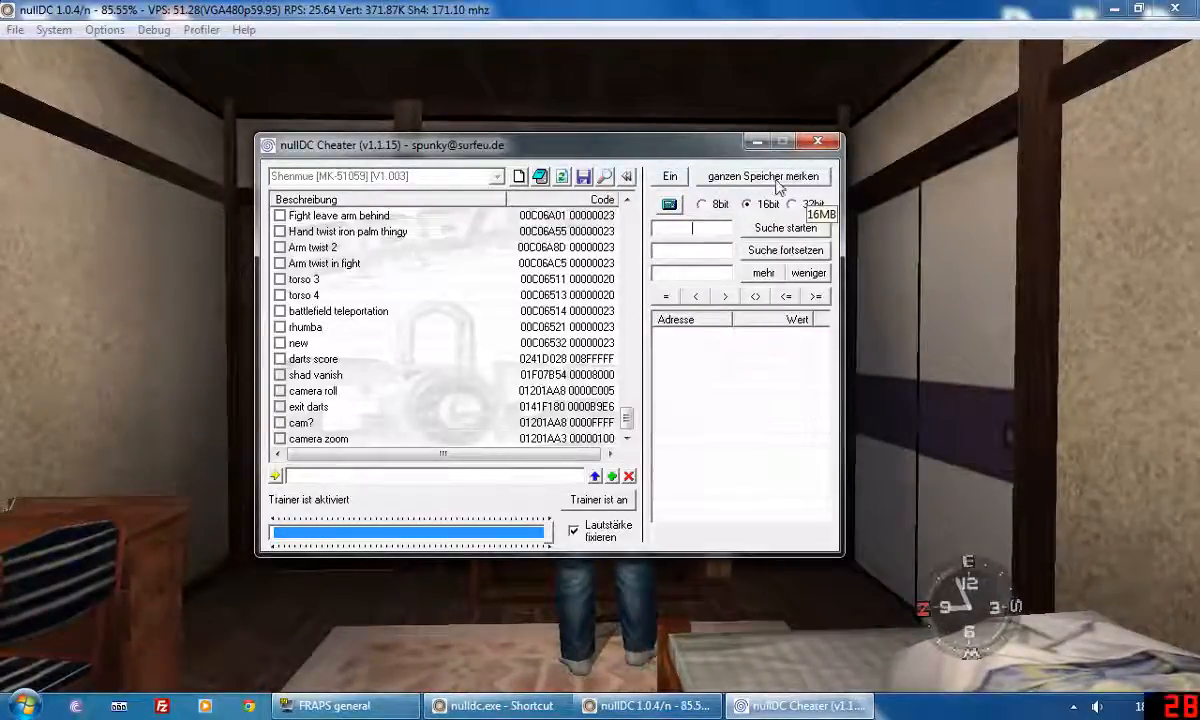
Record the whole memory with 'ganzen Speicher merken' as the search baseline of 16777215 addresses
{"action": "left_click", "coordinate": [764, 176]}
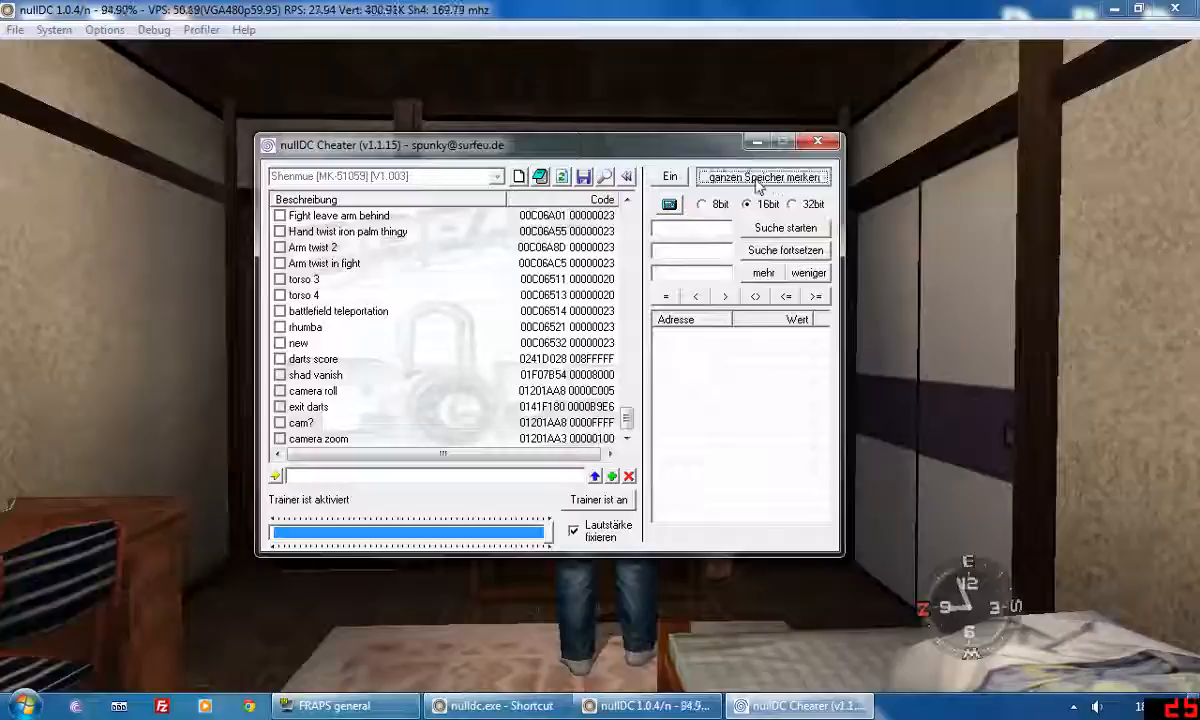
{"action": "left_click", "coordinate": [762, 176]}
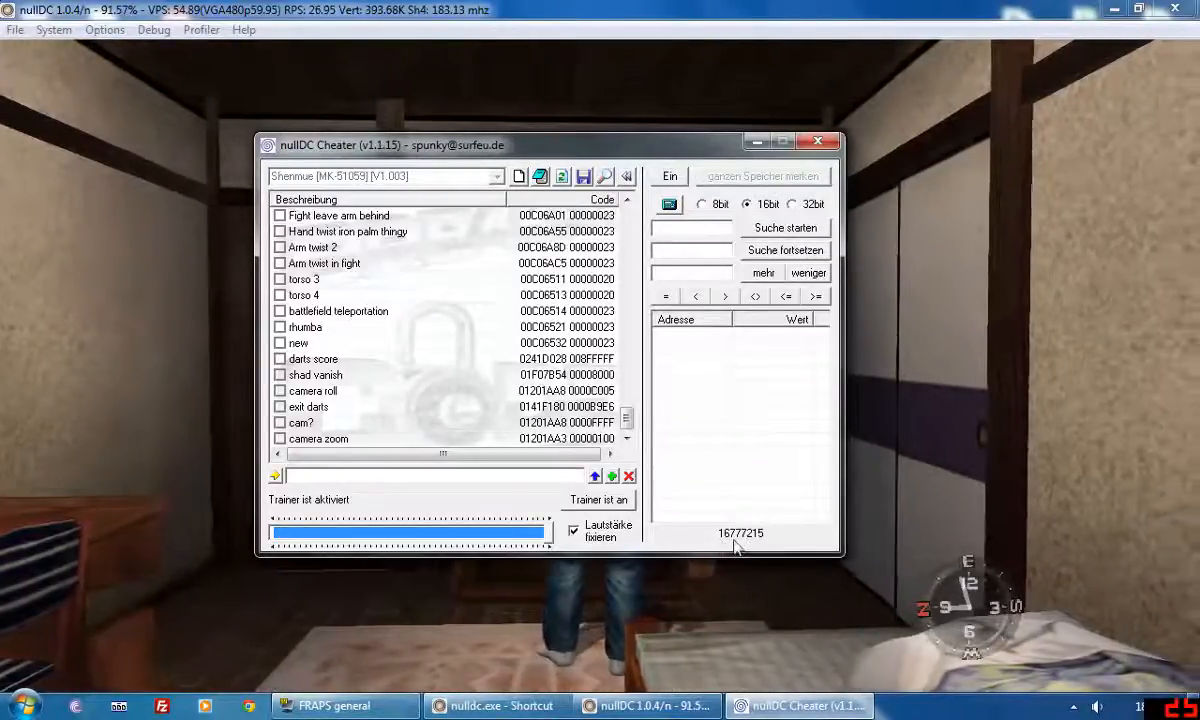
{"action": "mouse_move", "coordinate": [690, 520]}
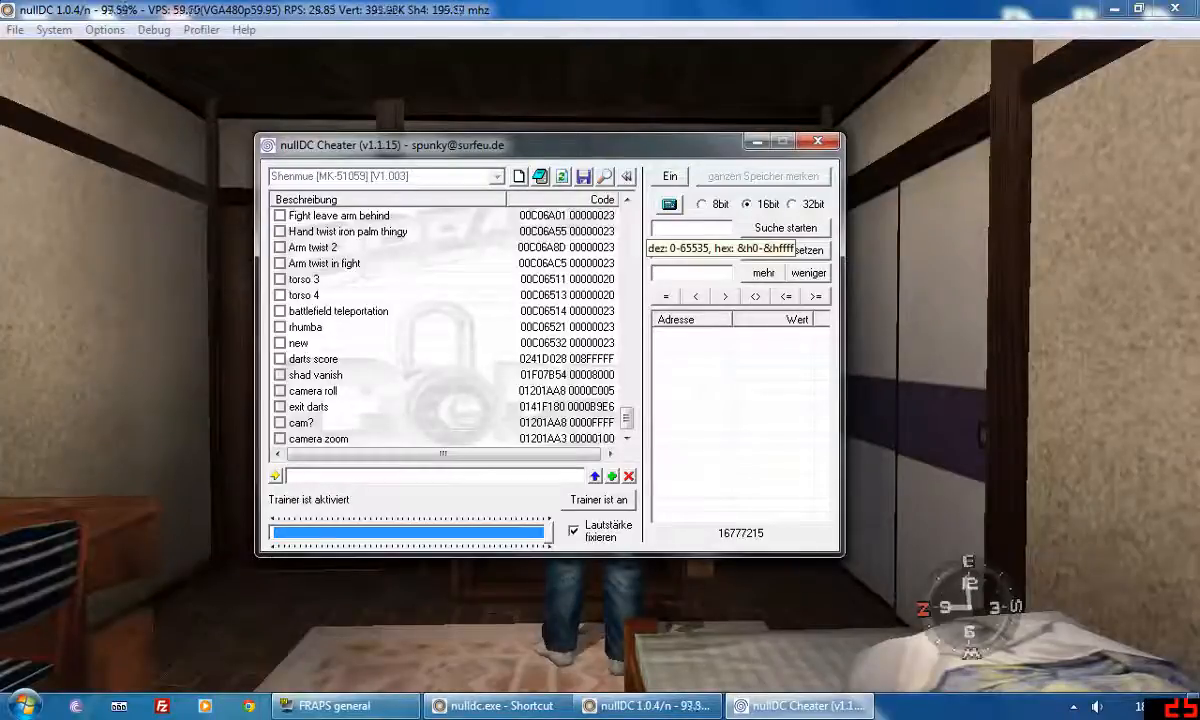
{"action": "left_click", "coordinate": [784, 228]}
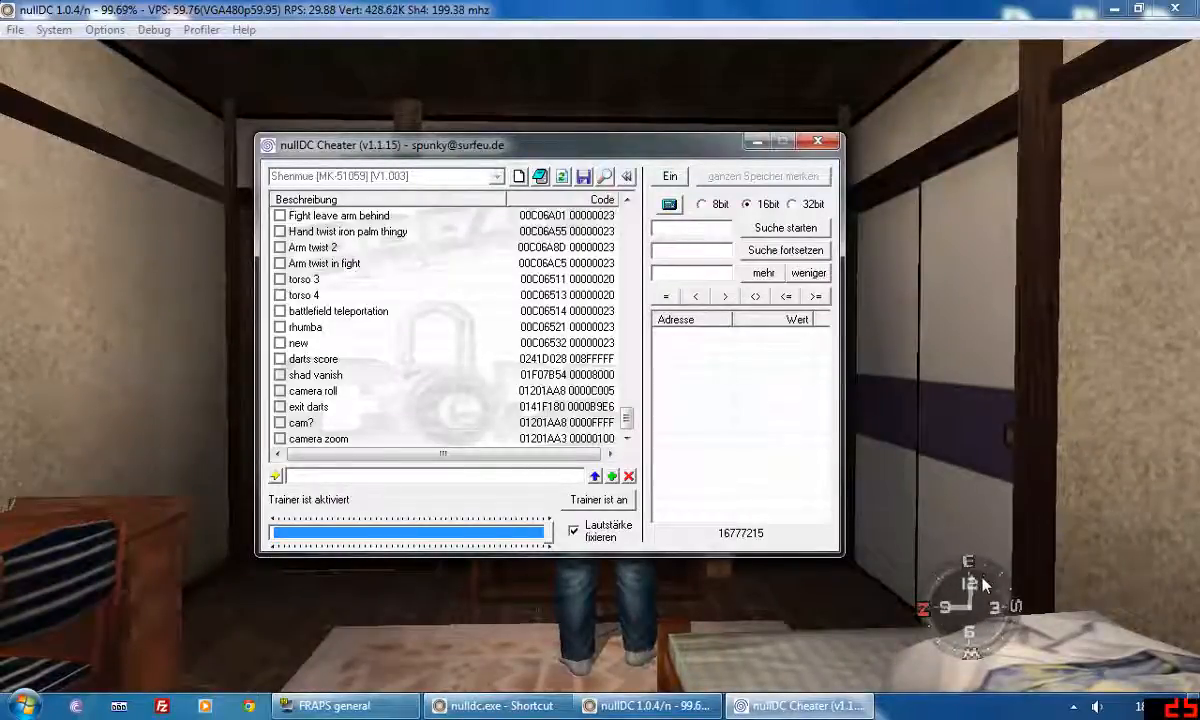
{"action": "mouse_move", "coordinate": [976, 608]}
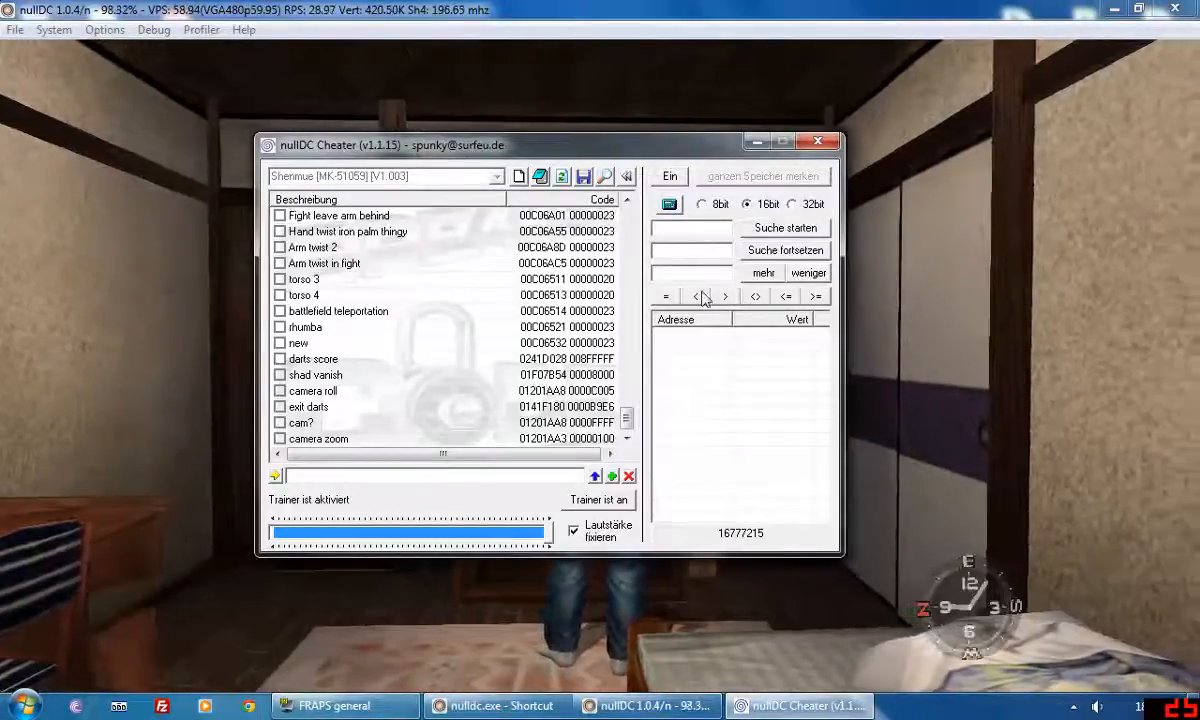
{"action": "mouse_move", "coordinate": [696, 296]}
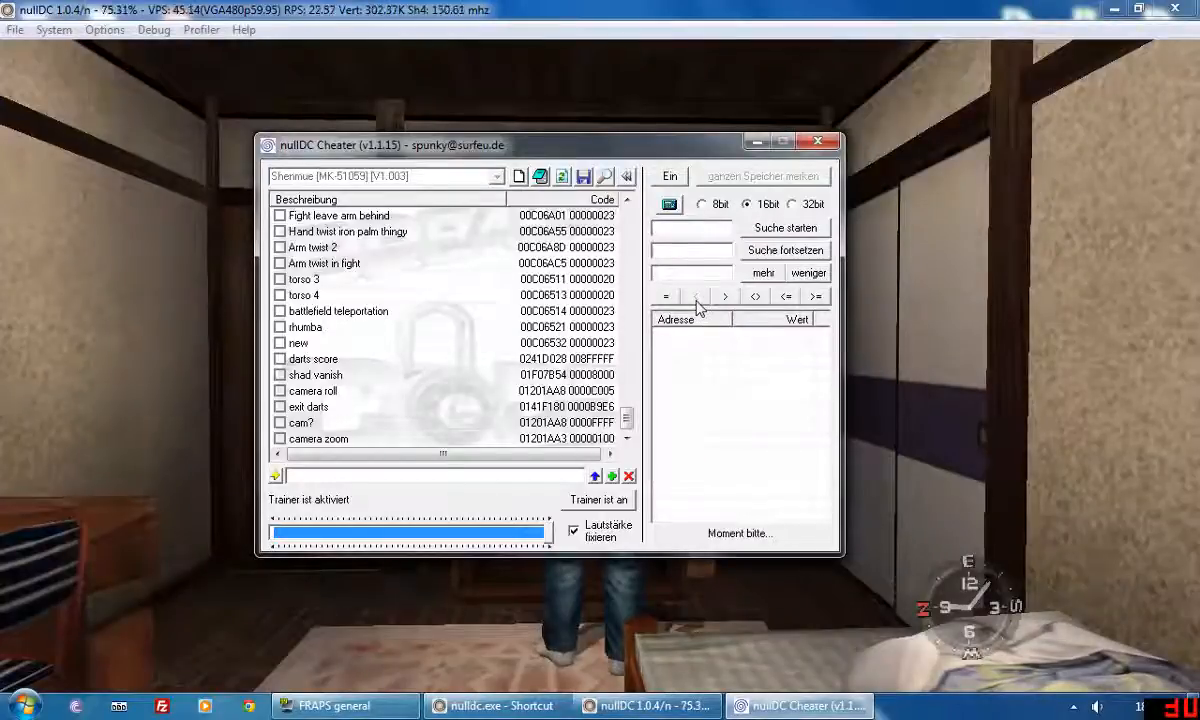
{"action": "mouse_move", "coordinate": [784, 540]}
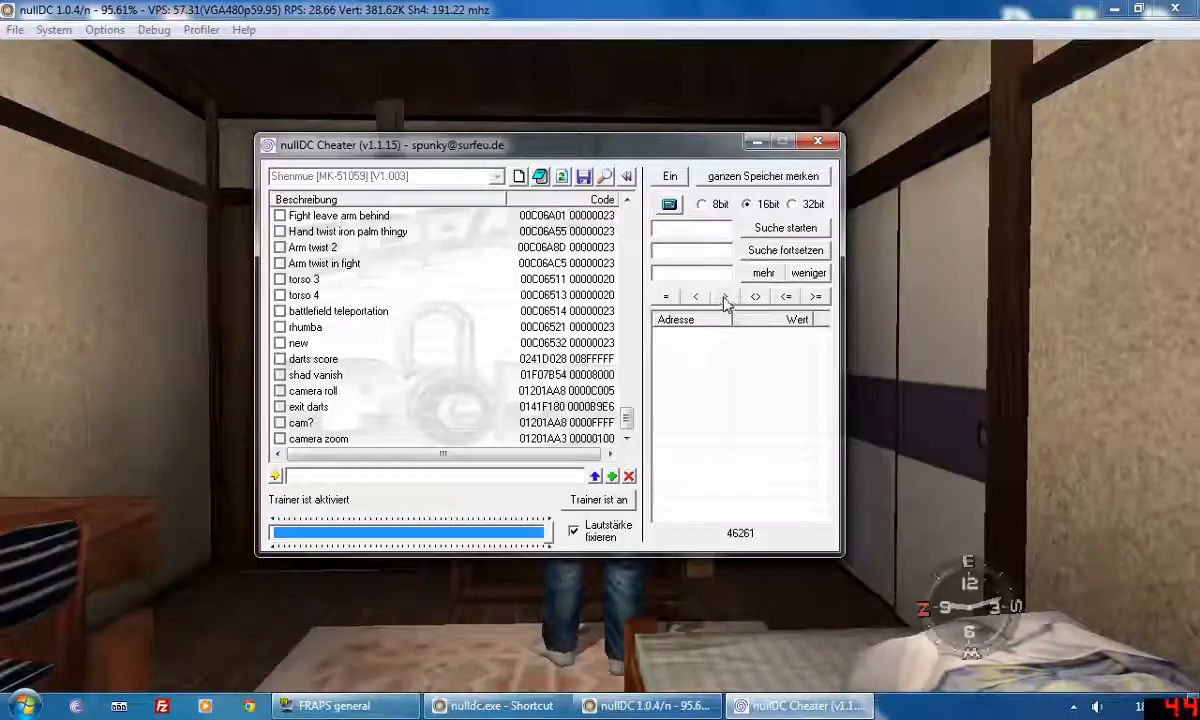
Run changed-value comparison passes until 329 candidate addresses remain, then resume the game
{"action": "left_click", "coordinate": [784, 228]}
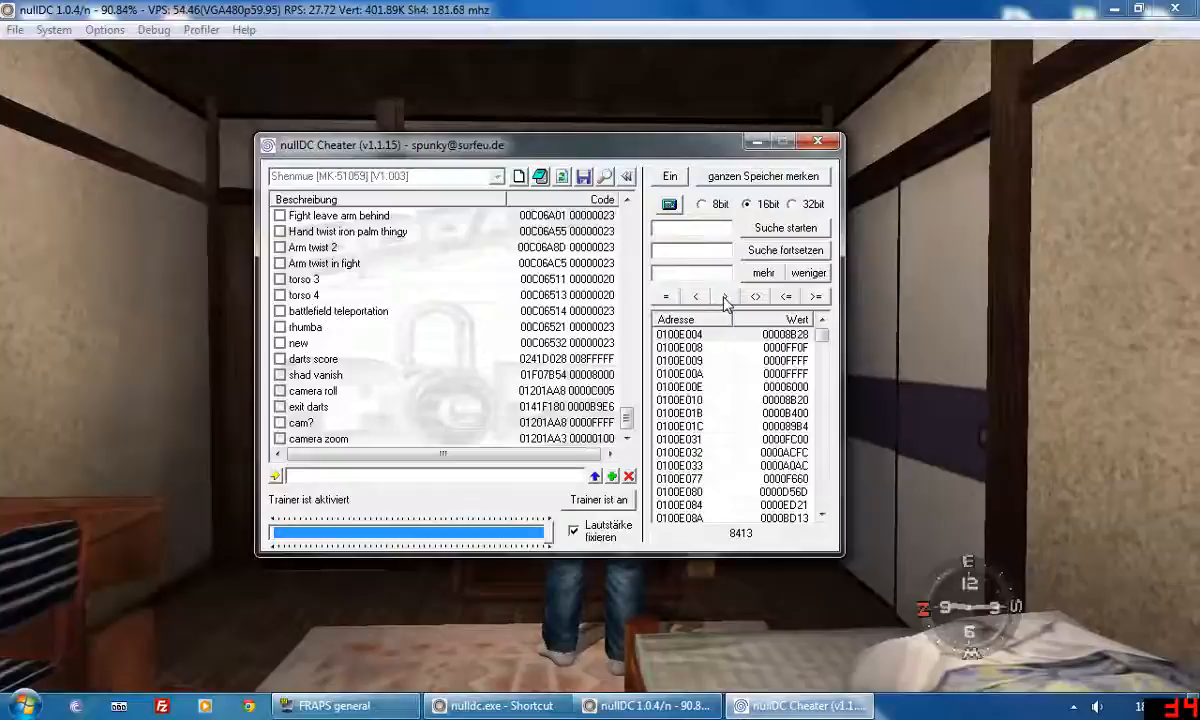
{"action": "left_click", "coordinate": [784, 248]}
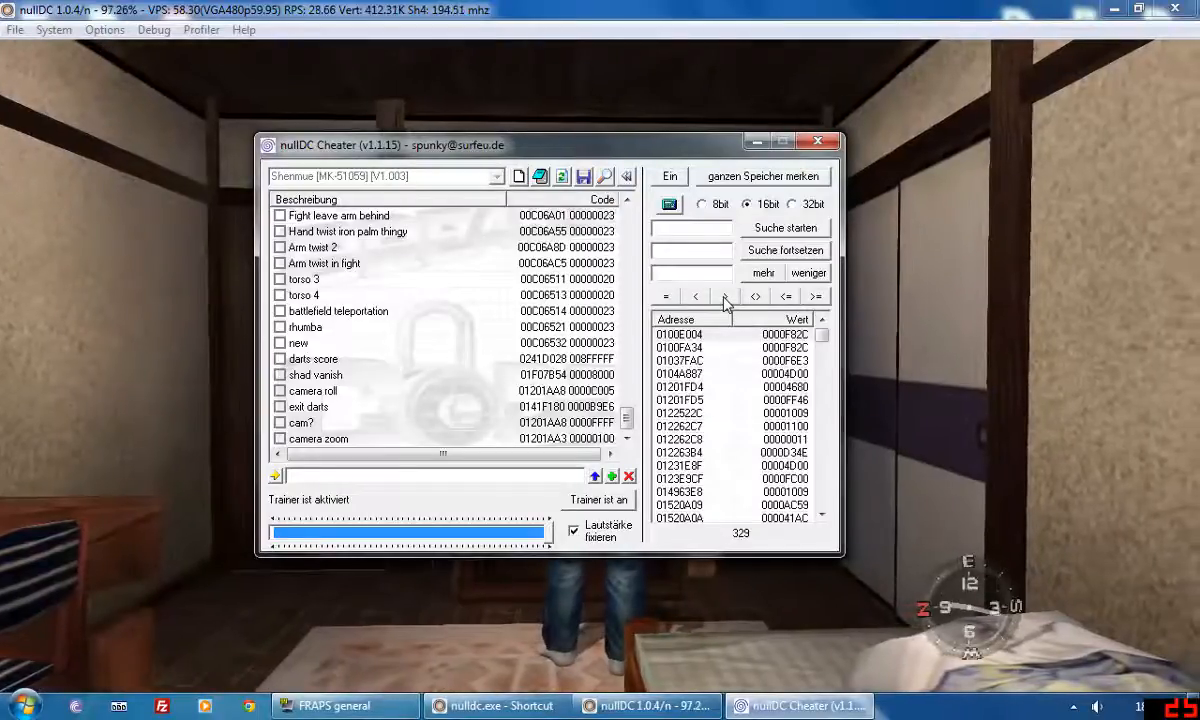
{"action": "mouse_move", "coordinate": [964, 590]}
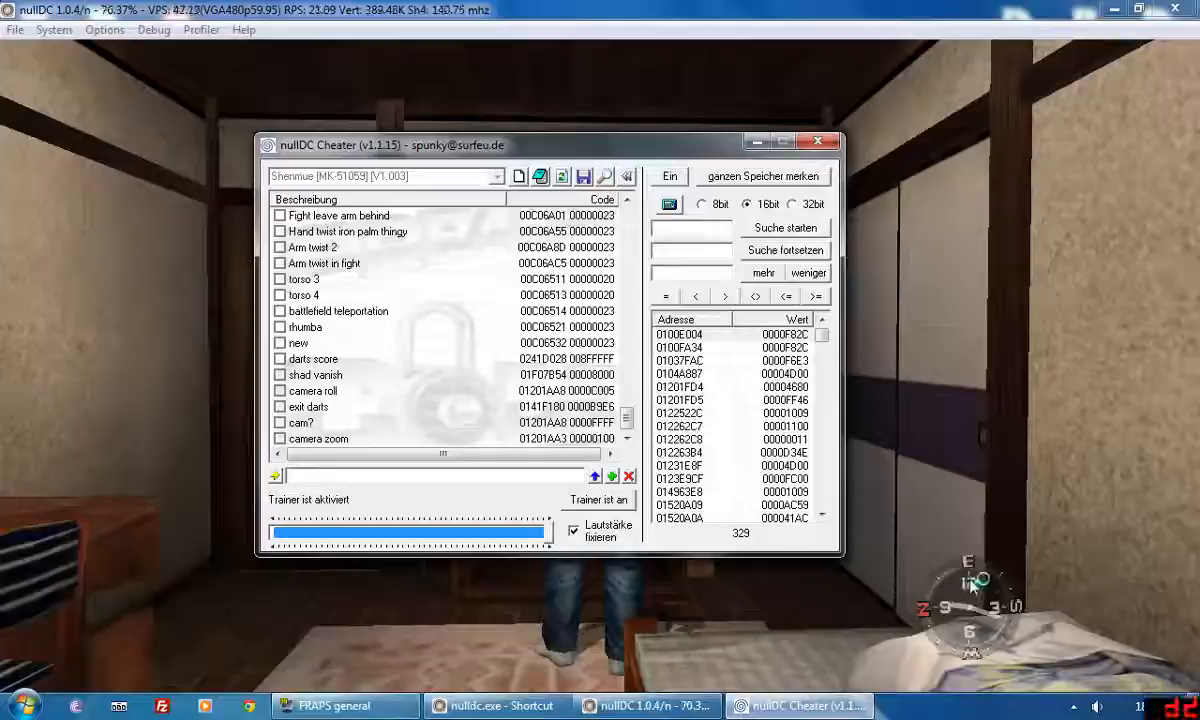
{"action": "mouse_move", "coordinate": [724, 298]}
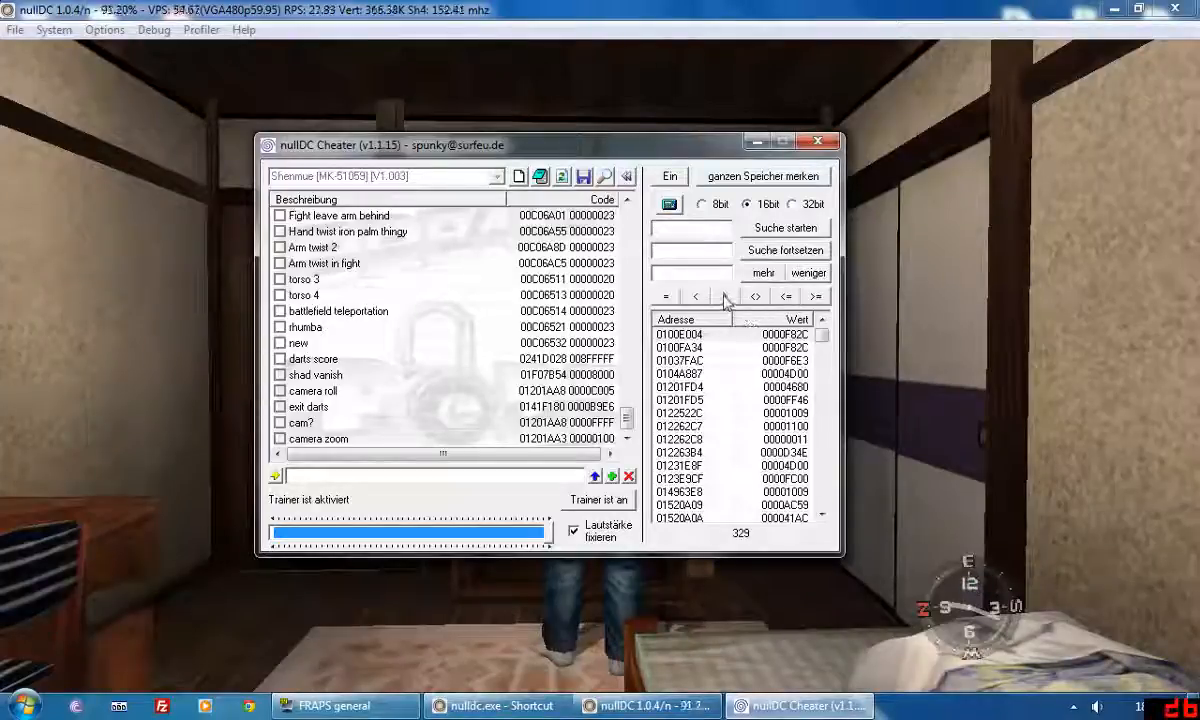
{"action": "left_click", "coordinate": [784, 250]}
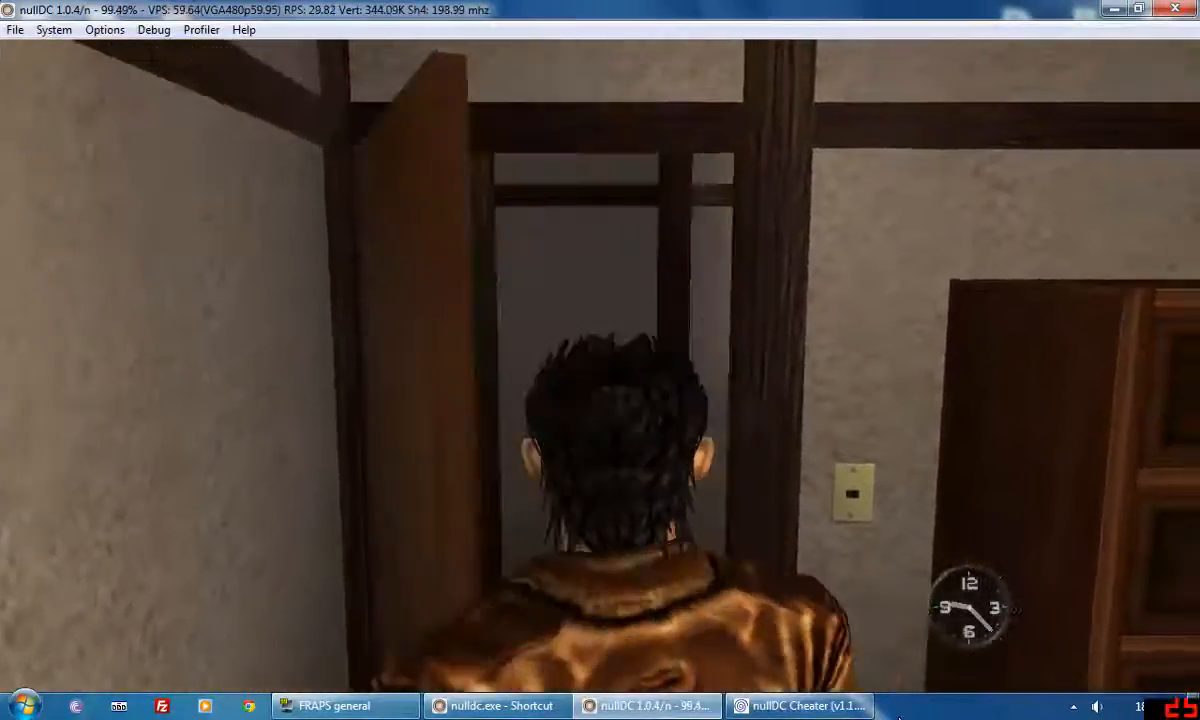
{"action": "mouse_move", "coordinate": [800, 704]}
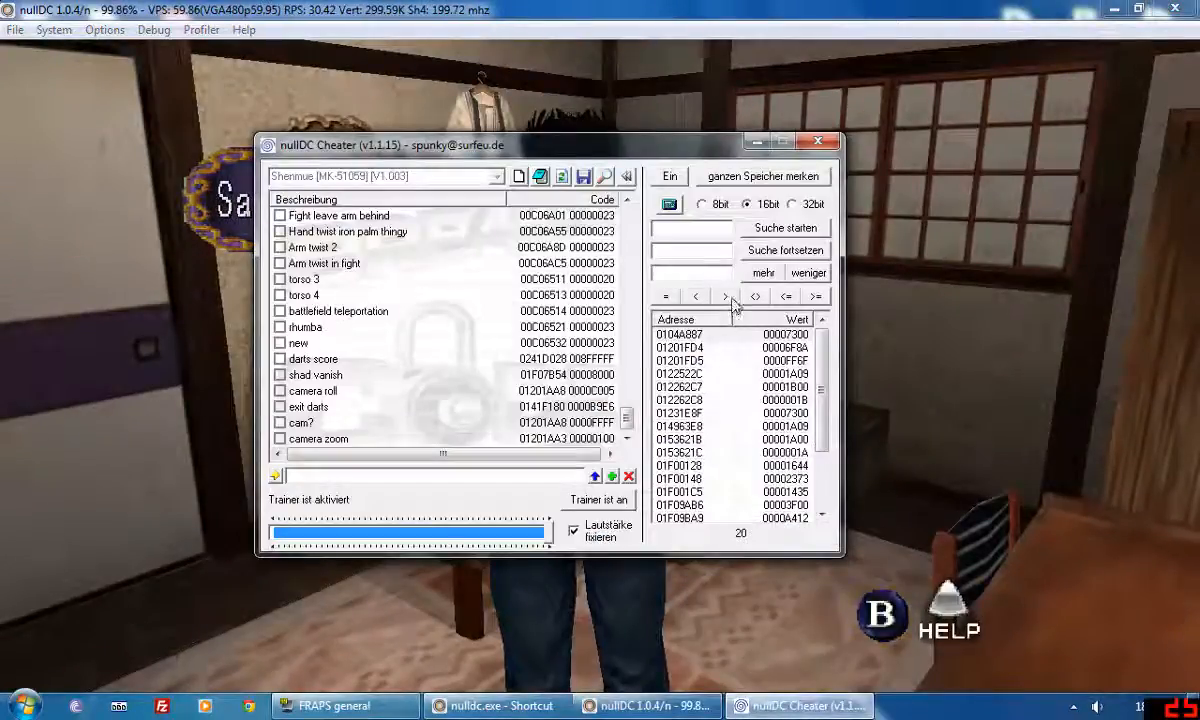
{"action": "mouse_move", "coordinate": [724, 296]}
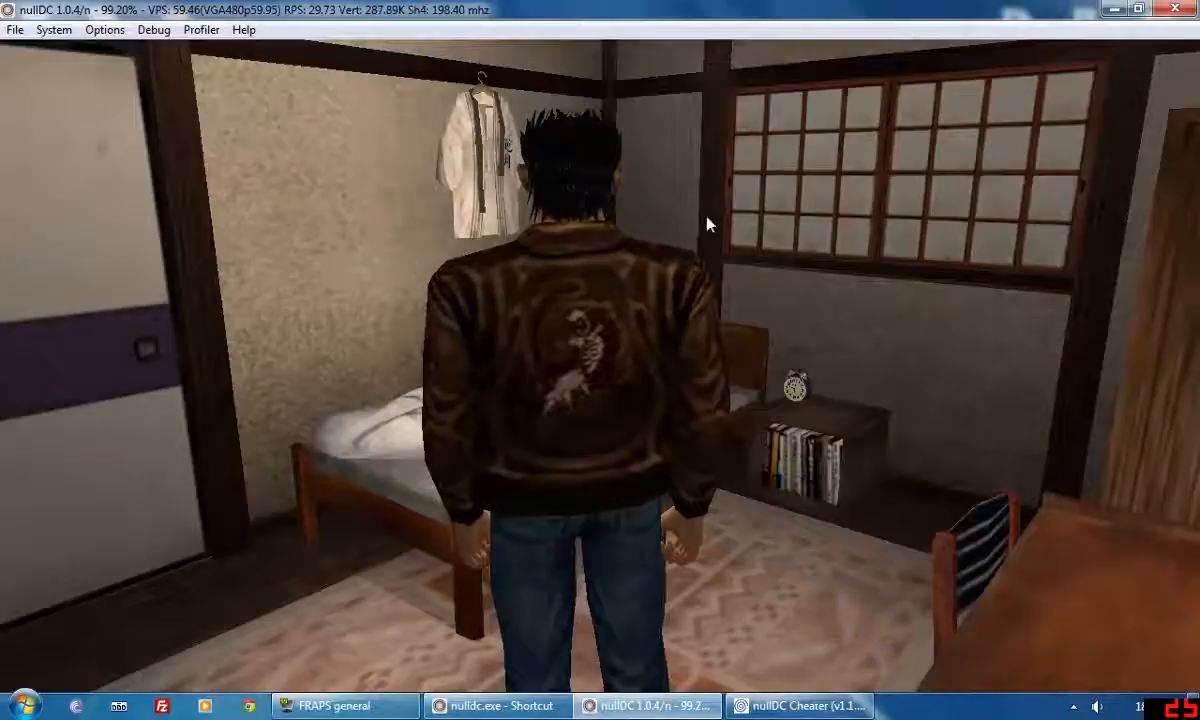
Restore the cheater window over the game while the rescan shows 'Moment bitte...'
{"action": "left_click", "coordinate": [800, 704]}
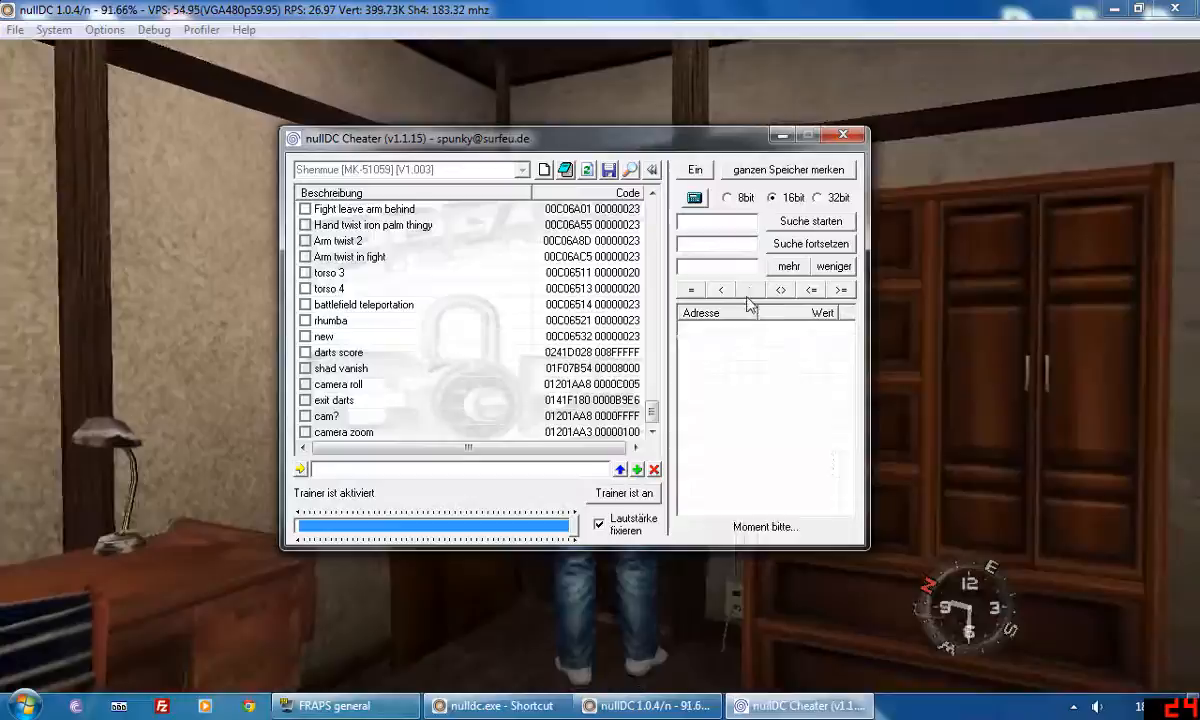
Continue the search with 'Suche fortsetzen' so the candidates drop to 10 addresses
{"action": "left_click", "coordinate": [810, 220]}
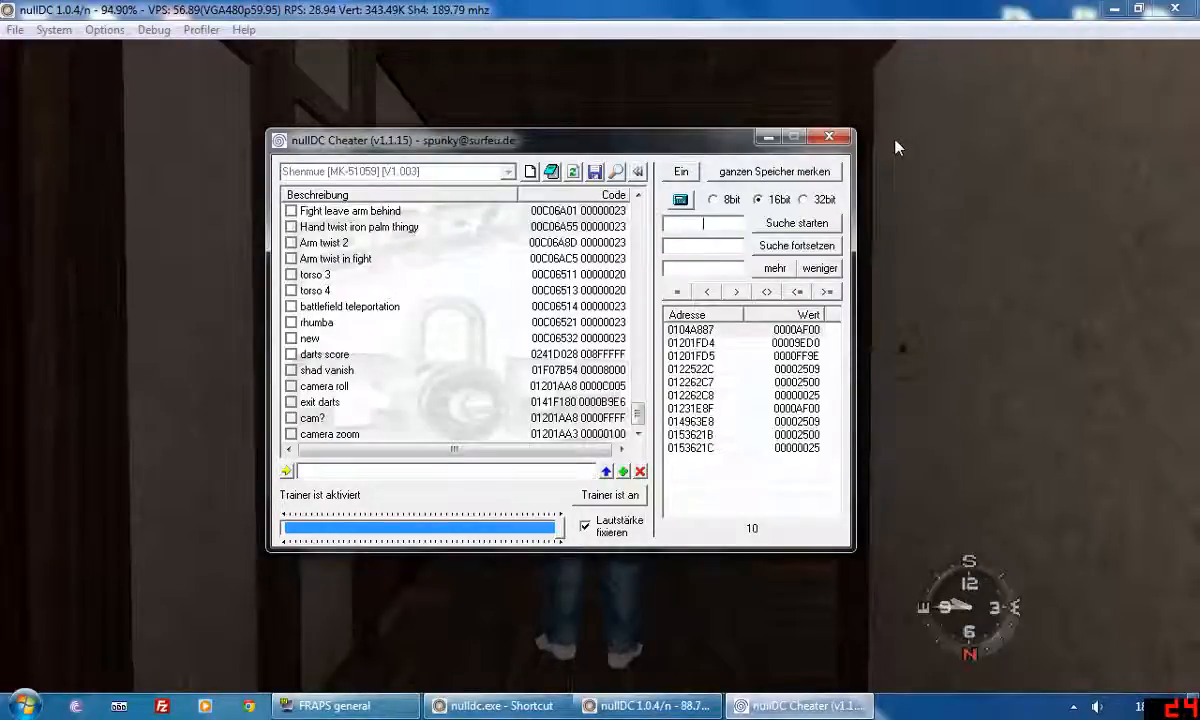
Enter the search values 200, 190 and 200 beside the 10 found addresses
{"action": "type", "text": "200"}
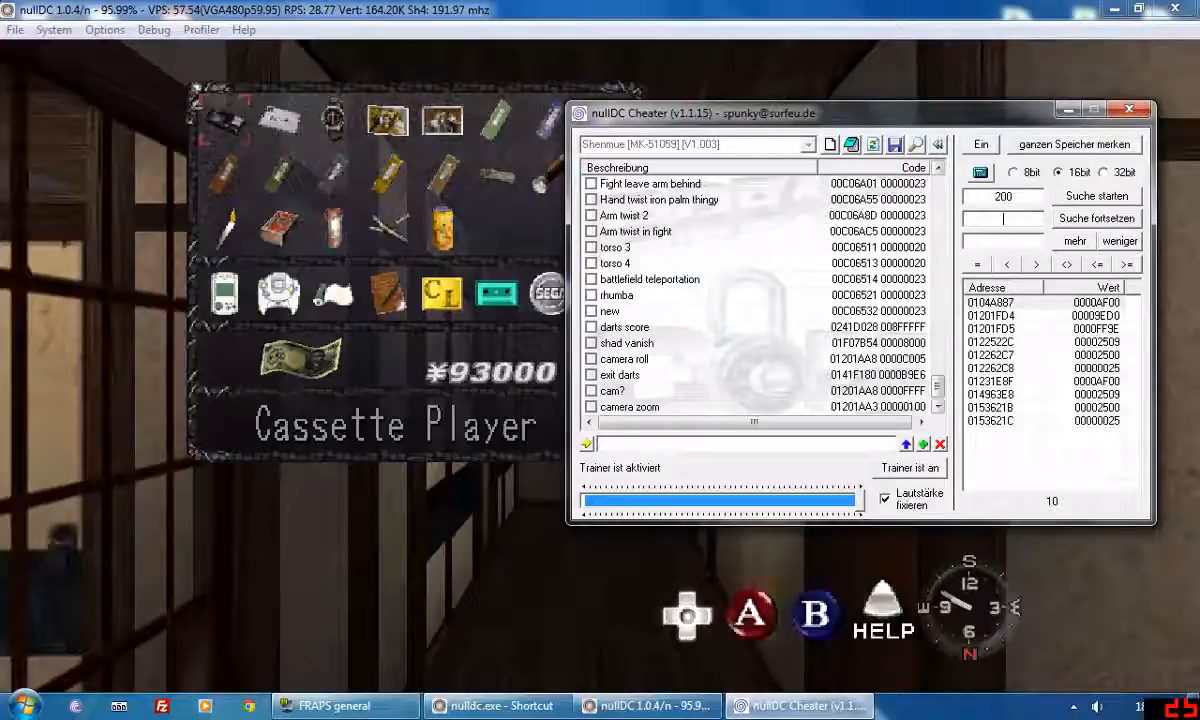
{"action": "type", "text": "190"}
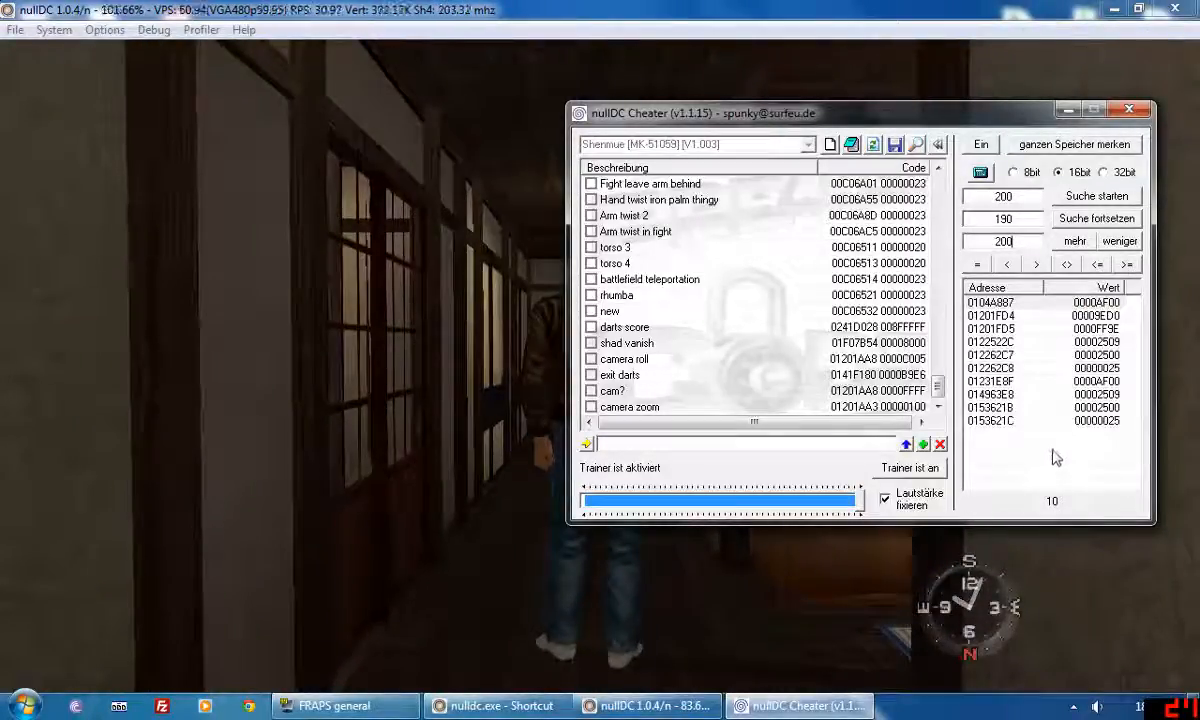
{"action": "mouse_move", "coordinate": [1044, 292]}
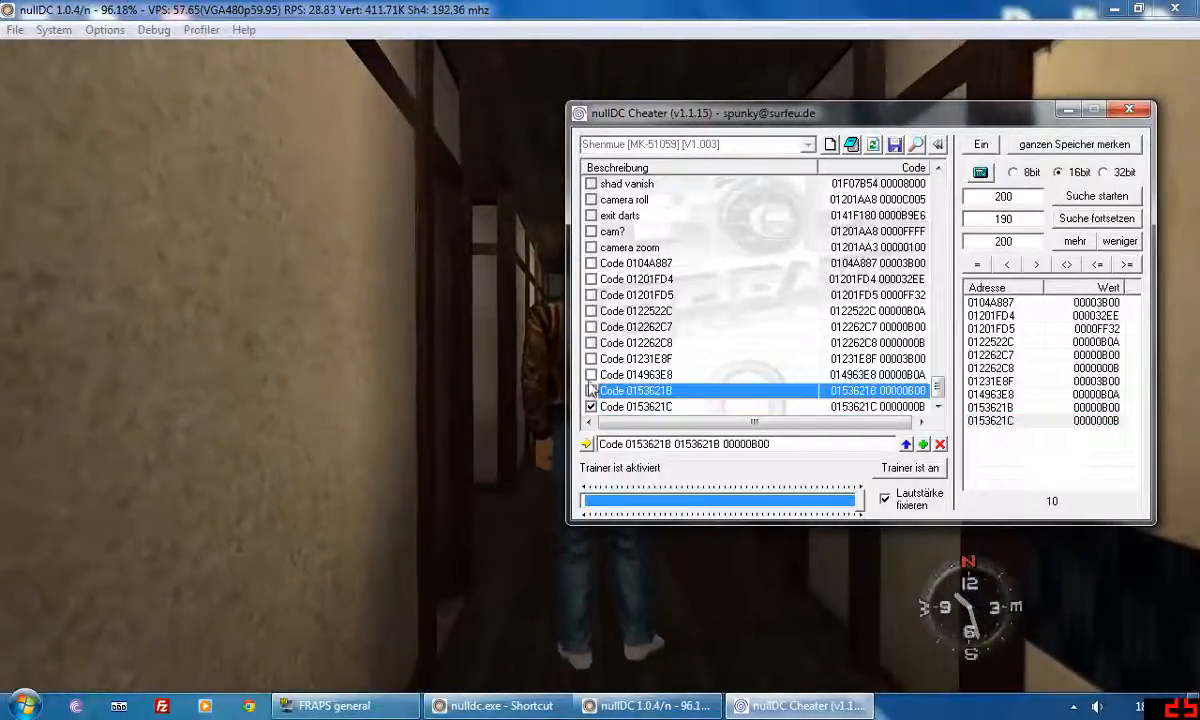
Tick the candidate address codes one by one to test which controls the clock
{"action": "left_click", "coordinate": [636, 374]}
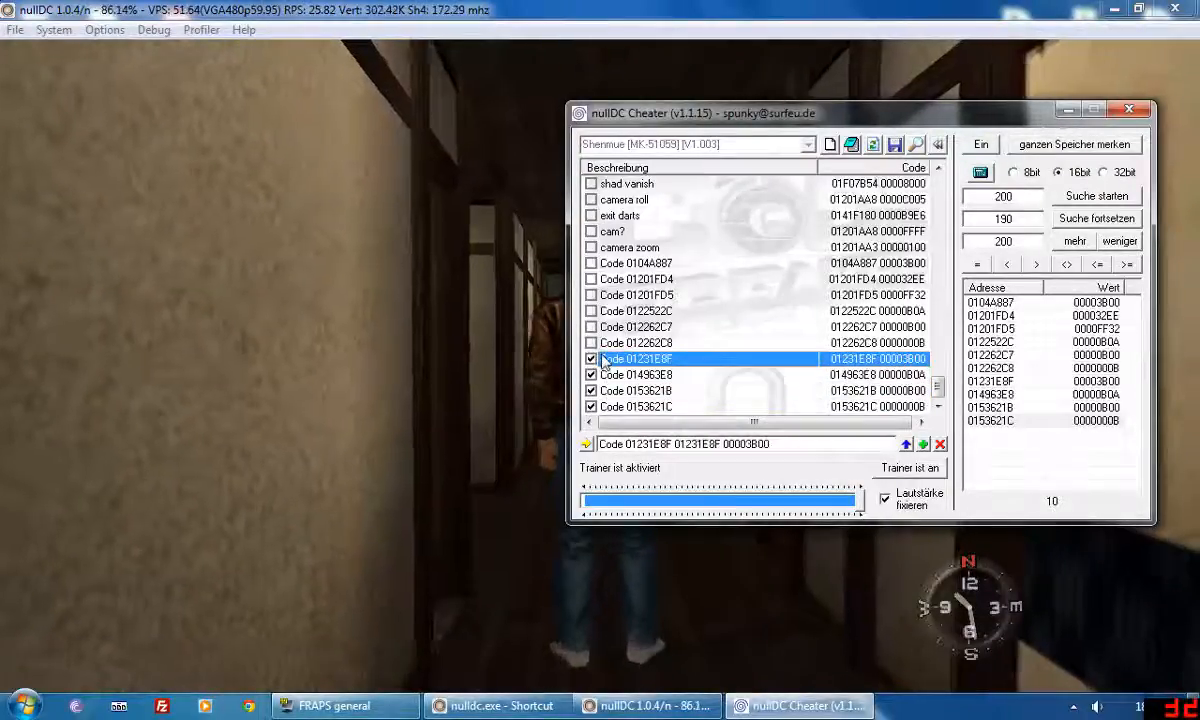
{"action": "left_click", "coordinate": [592, 342]}
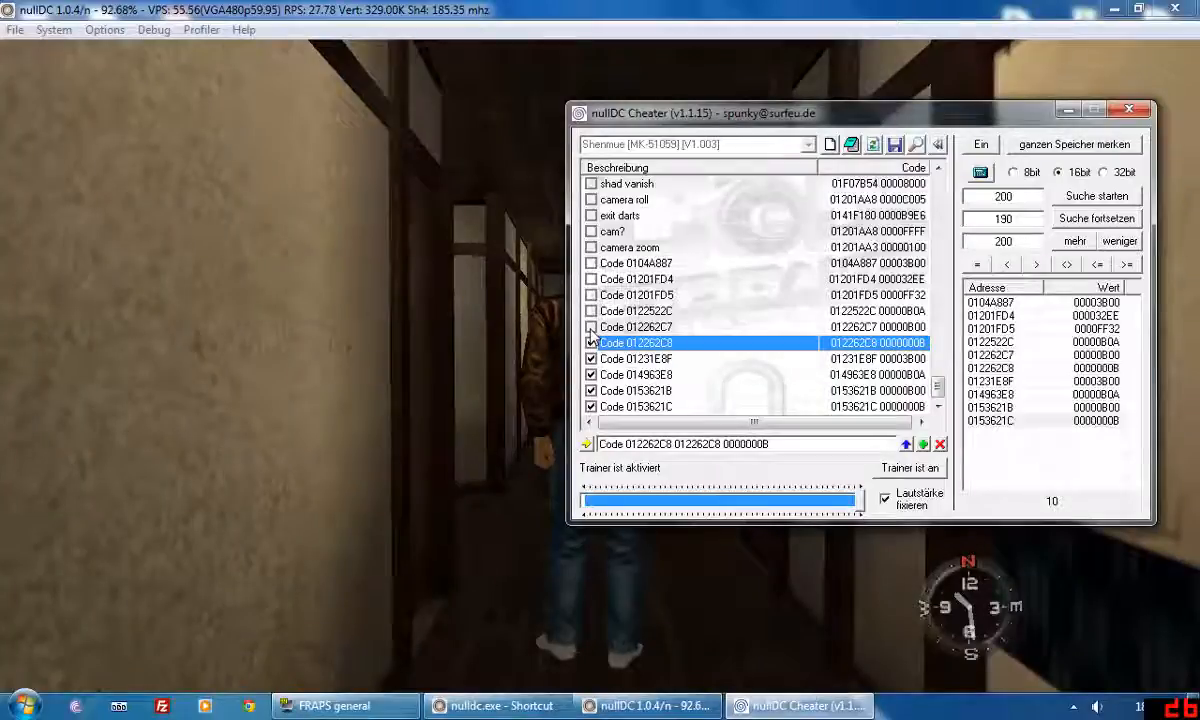
{"action": "left_click", "coordinate": [636, 328]}
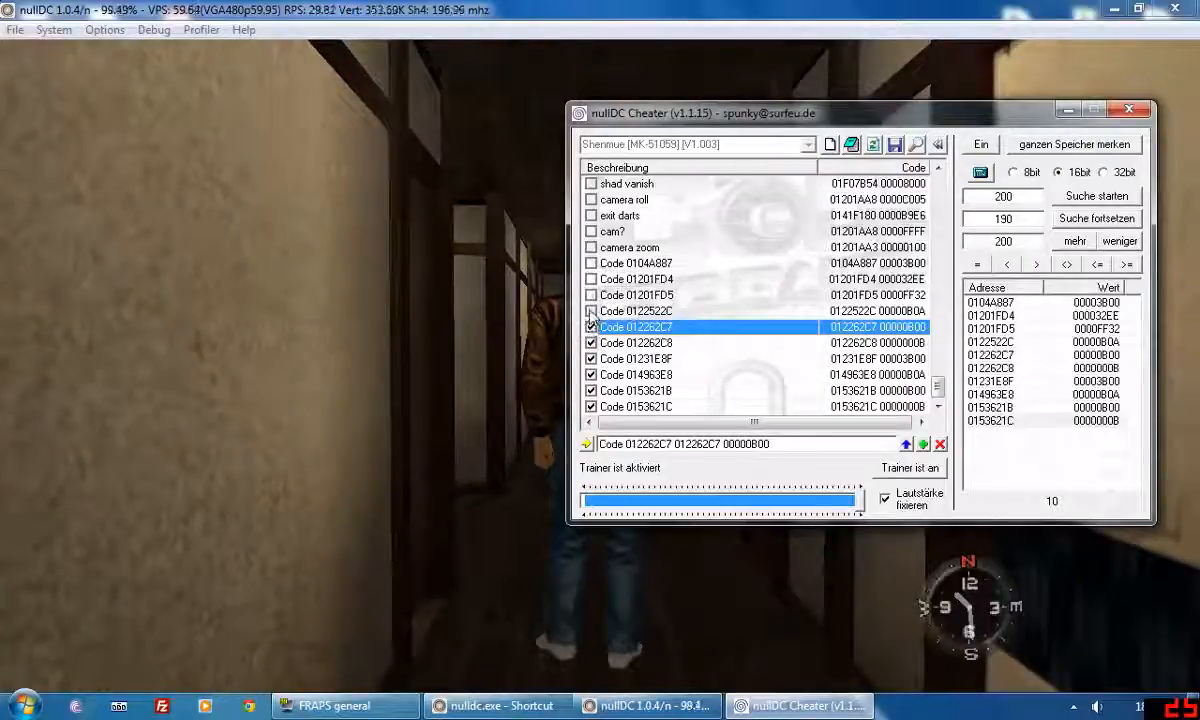
{"action": "left_click", "coordinate": [592, 312]}
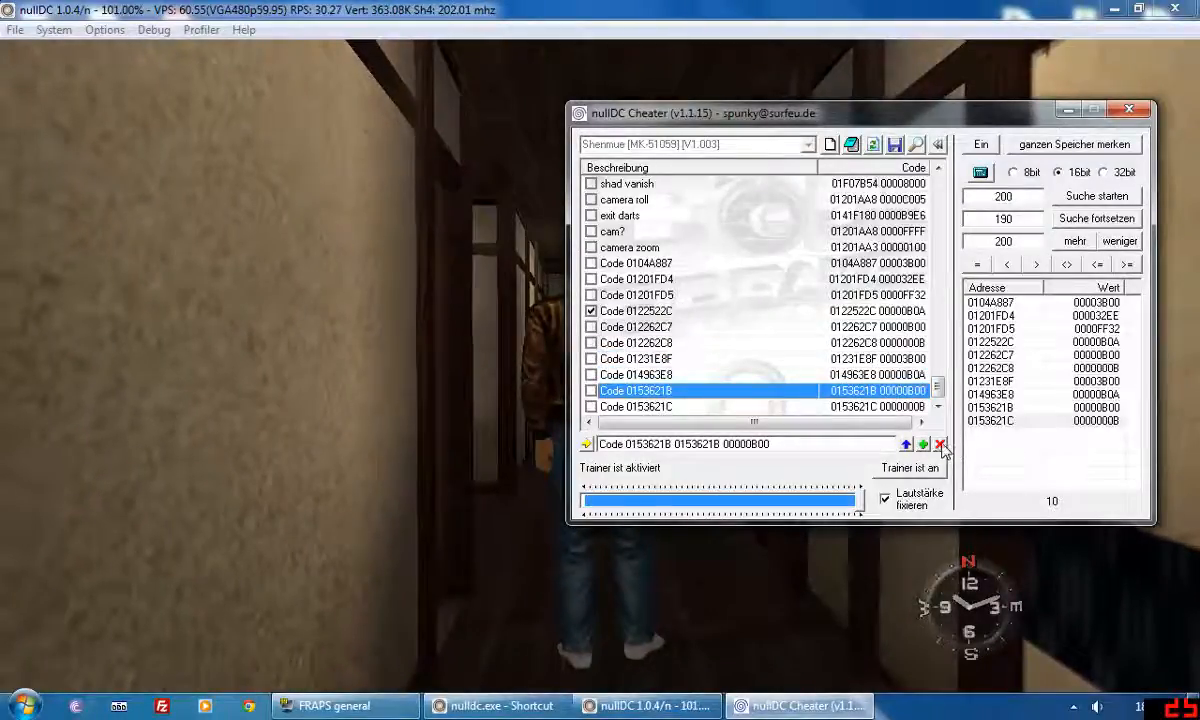
Select the candidate codes that aren't the clock and delete them
{"action": "scroll", "scroll_direction": "up", "scroll_amount": 3}
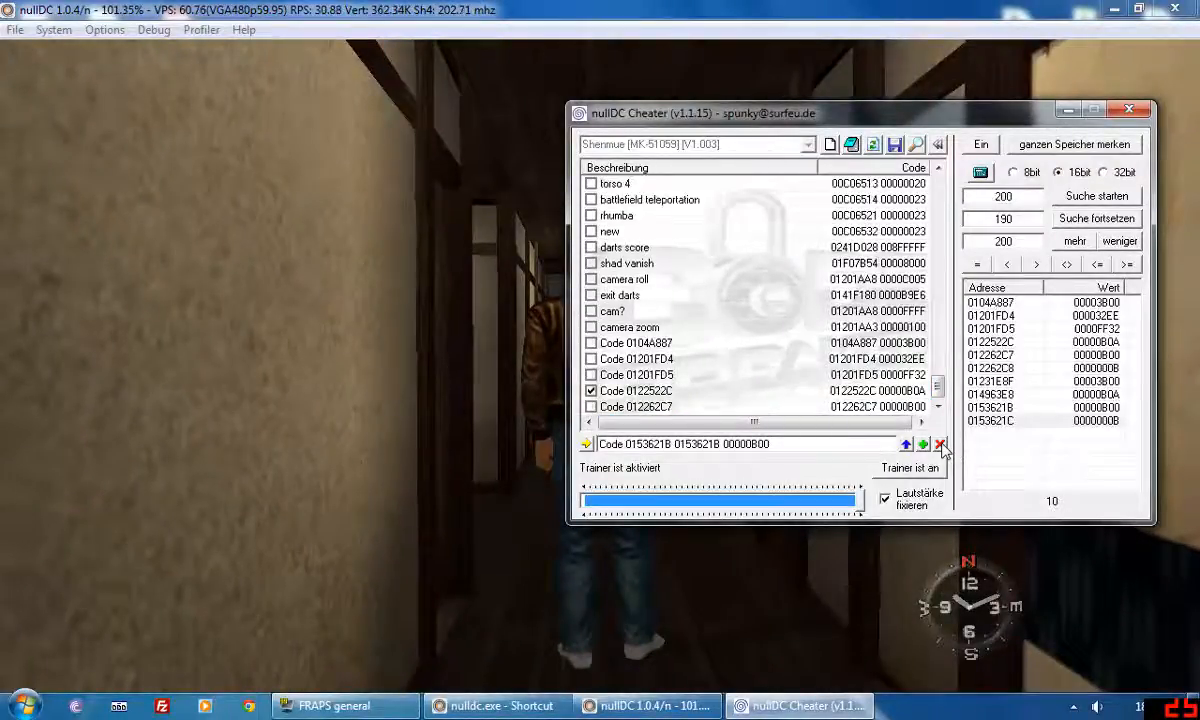
{"action": "left_click", "coordinate": [636, 358]}
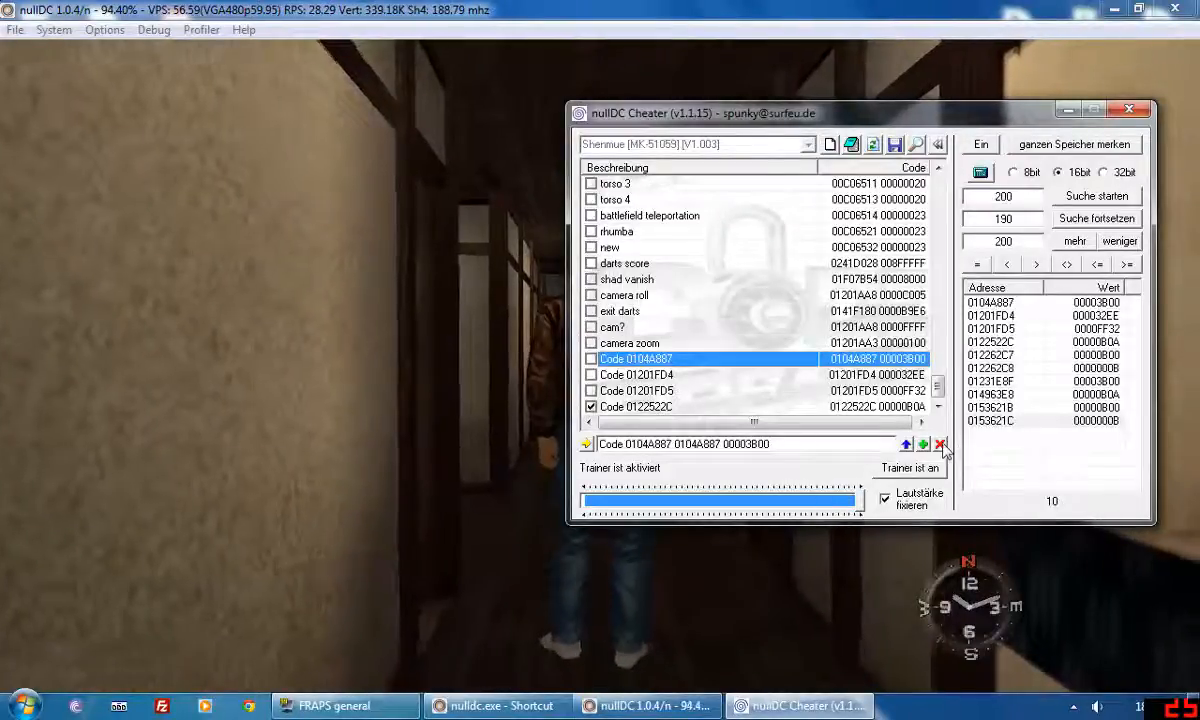
{"action": "scroll", "scroll_direction": "up", "scroll_amount": 3}
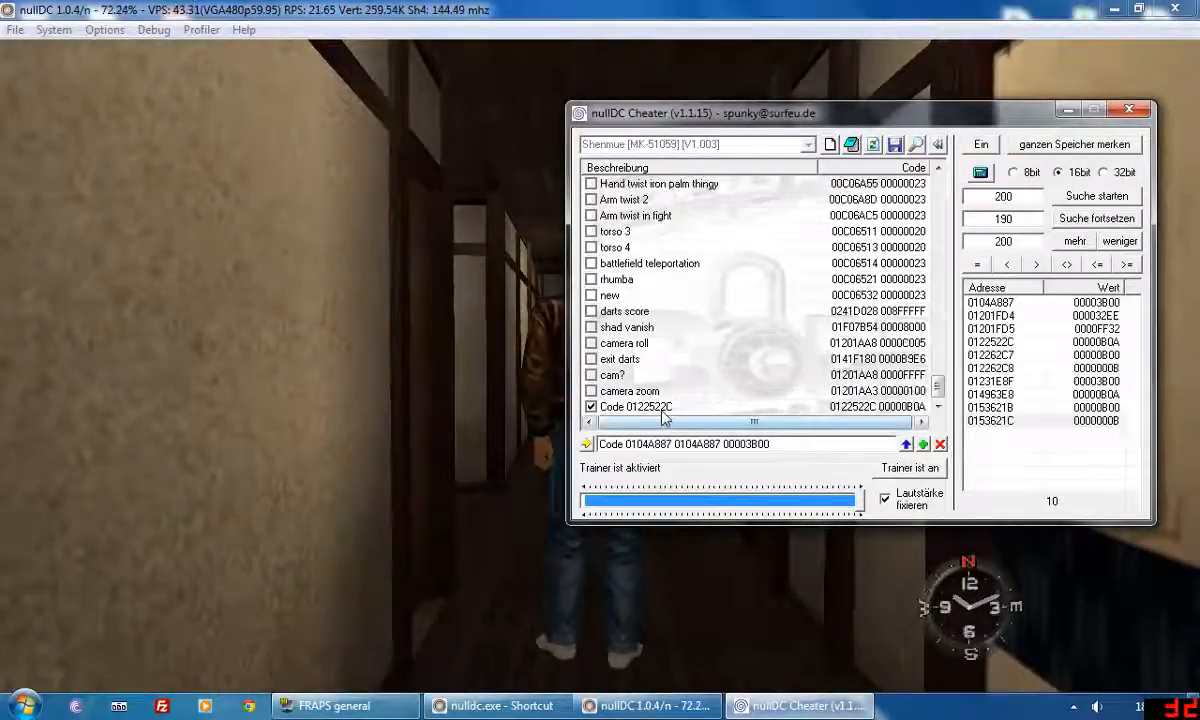
{"action": "left_click", "coordinate": [636, 406]}
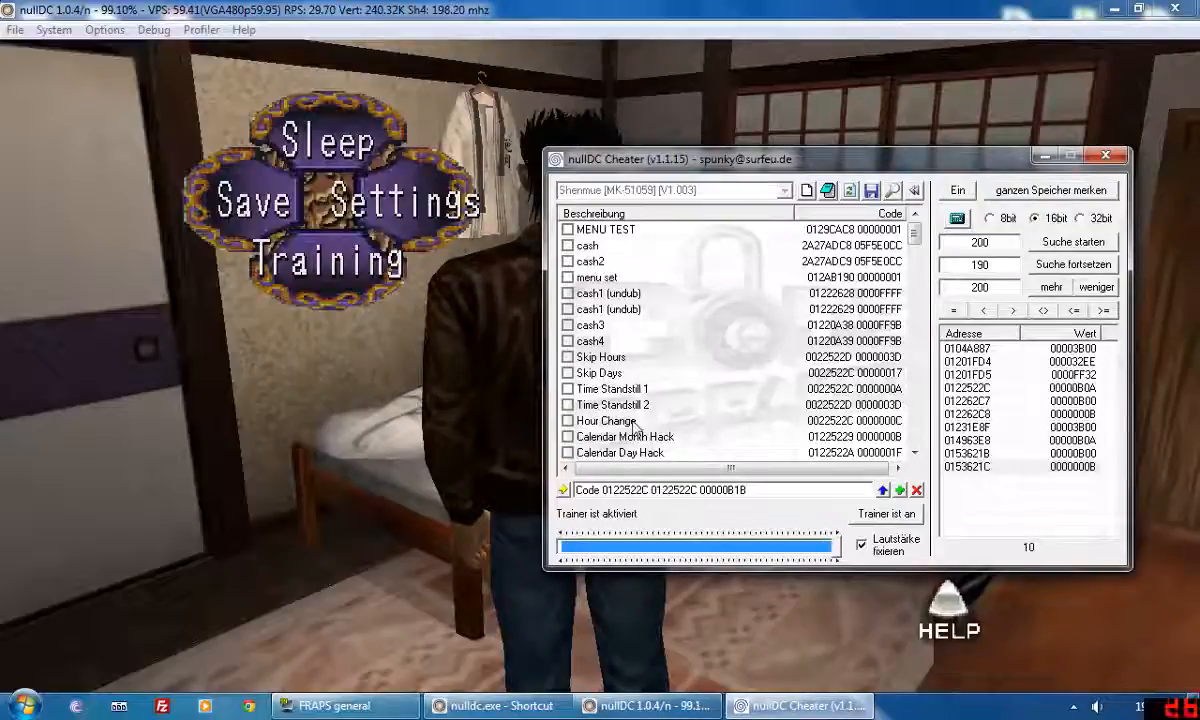
{"action": "mouse_move", "coordinate": [864, 456]}
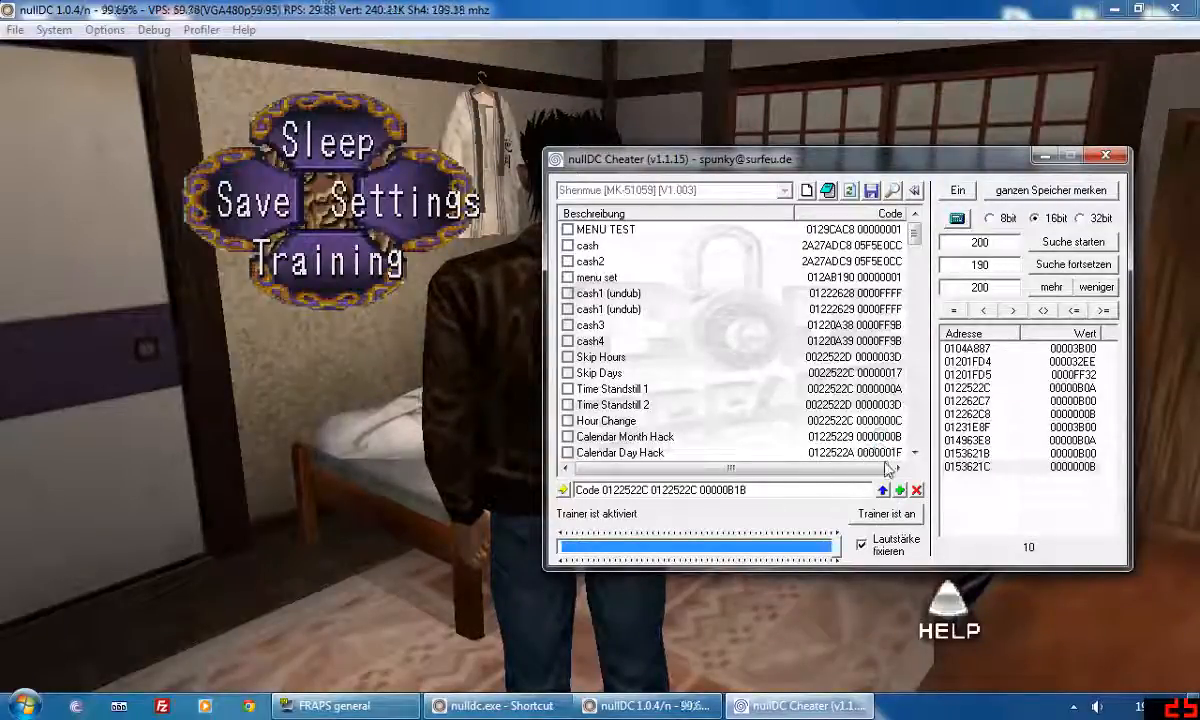
{"action": "scroll", "scroll_direction": "down", "scroll_amount": 3}
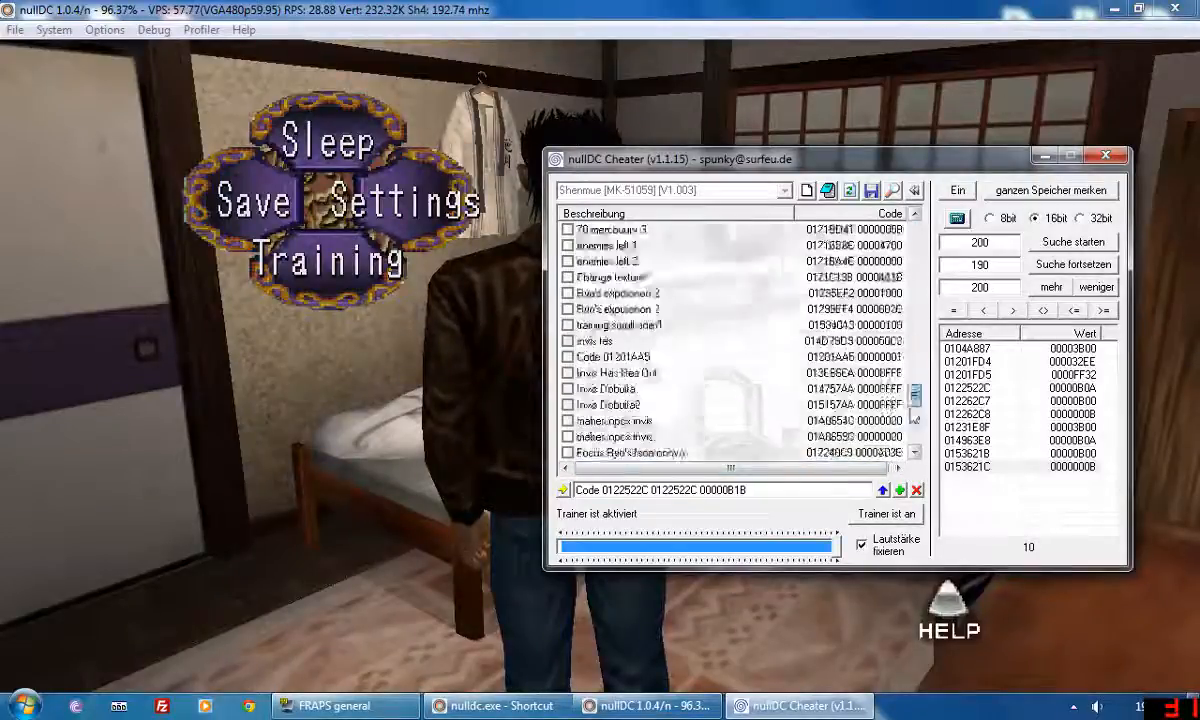